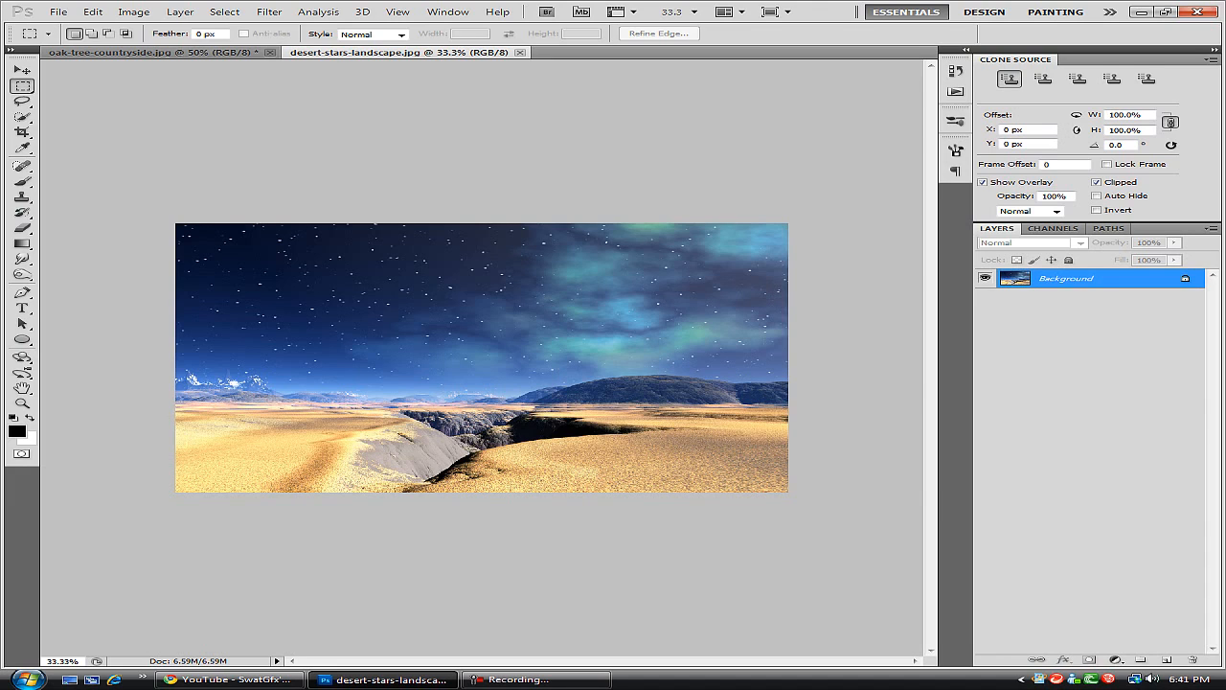
Step: Convert the oak tree photo's Background into a regular layer and name it 'tree'
left_click(154, 54)
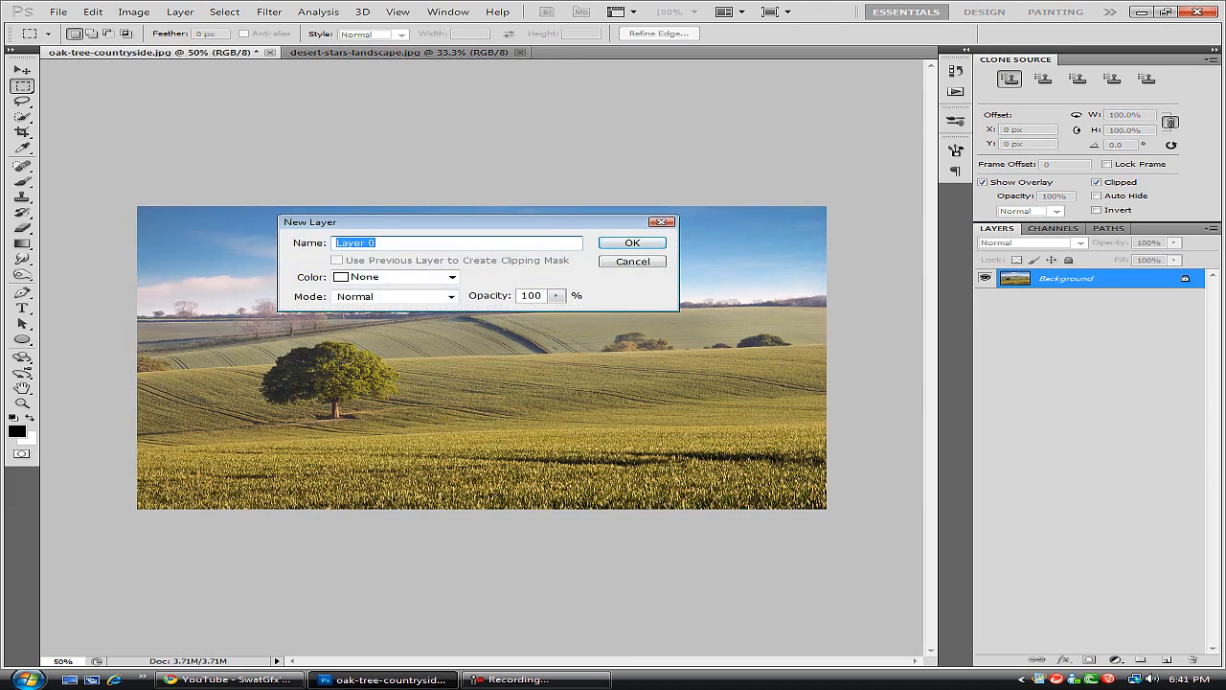
left_click(632, 241)
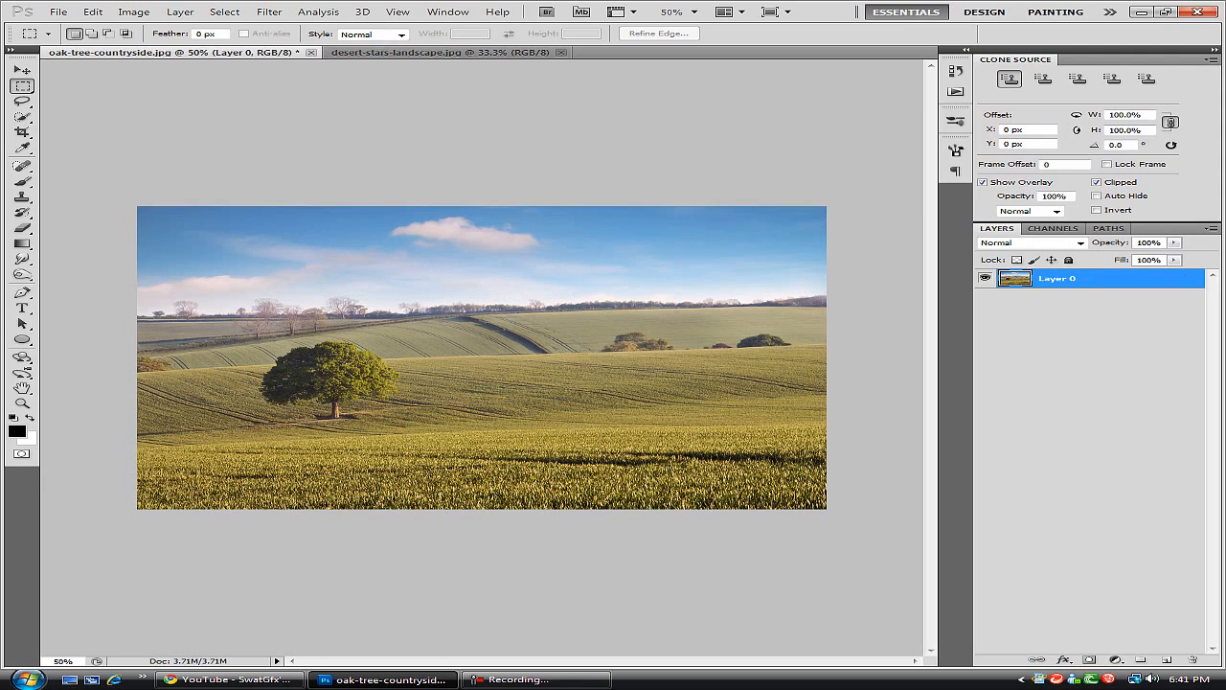
double_click(1057, 278)
type("tree")
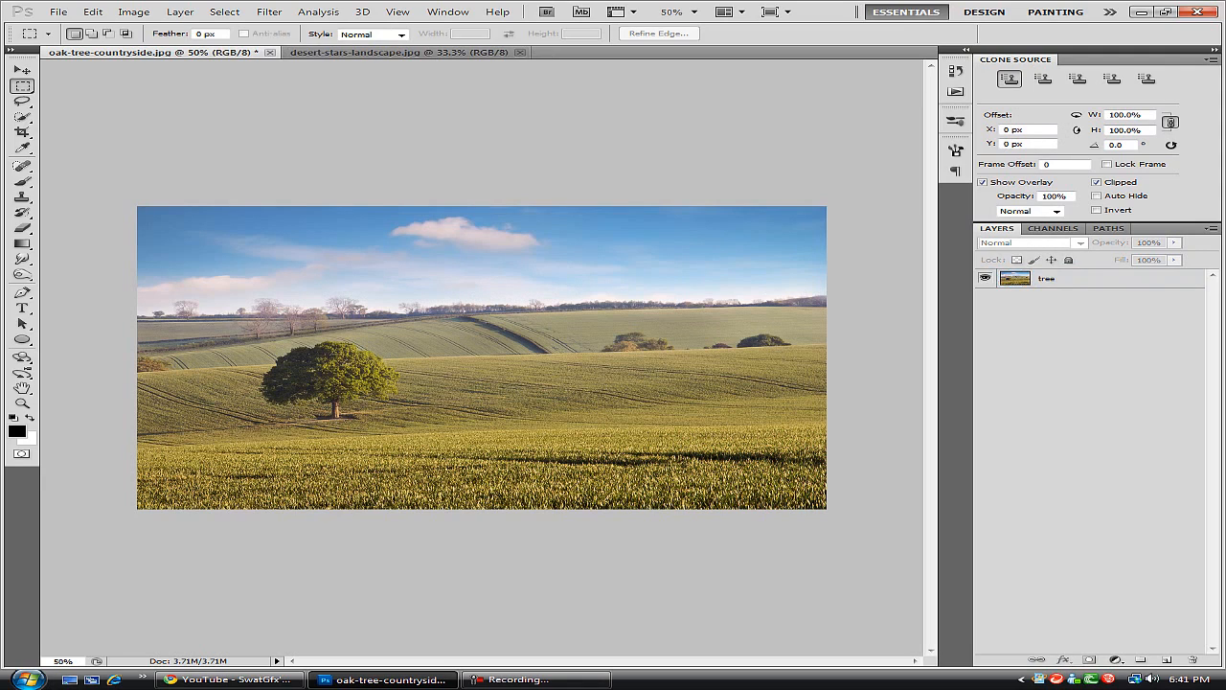
left_click(134, 11)
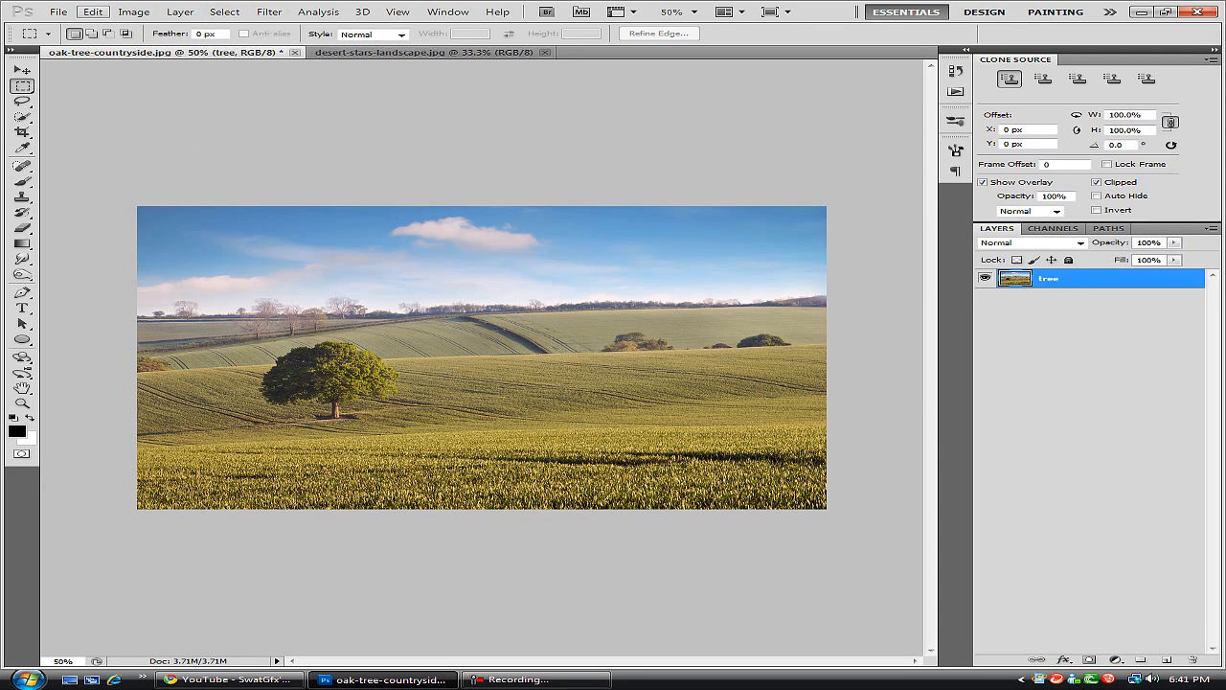
Step: Apply Shadows/Highlights with shadows at 47% and a raised highlights amount
left_click(134, 11)
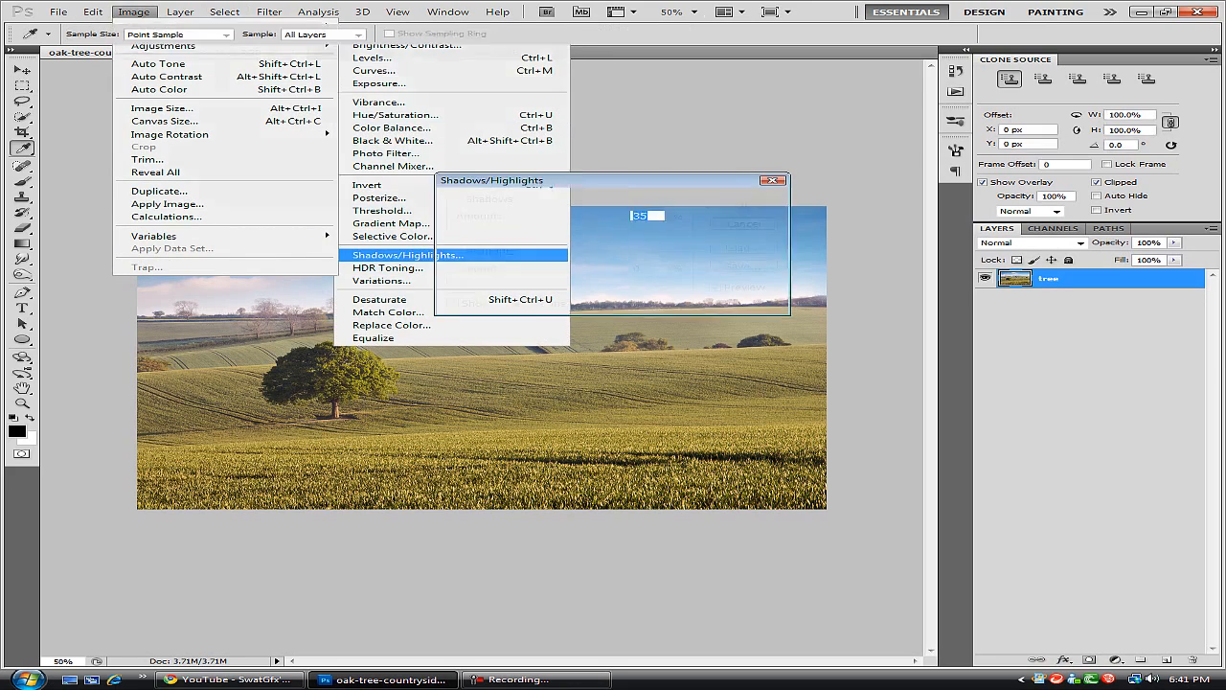
left_click(407, 253)
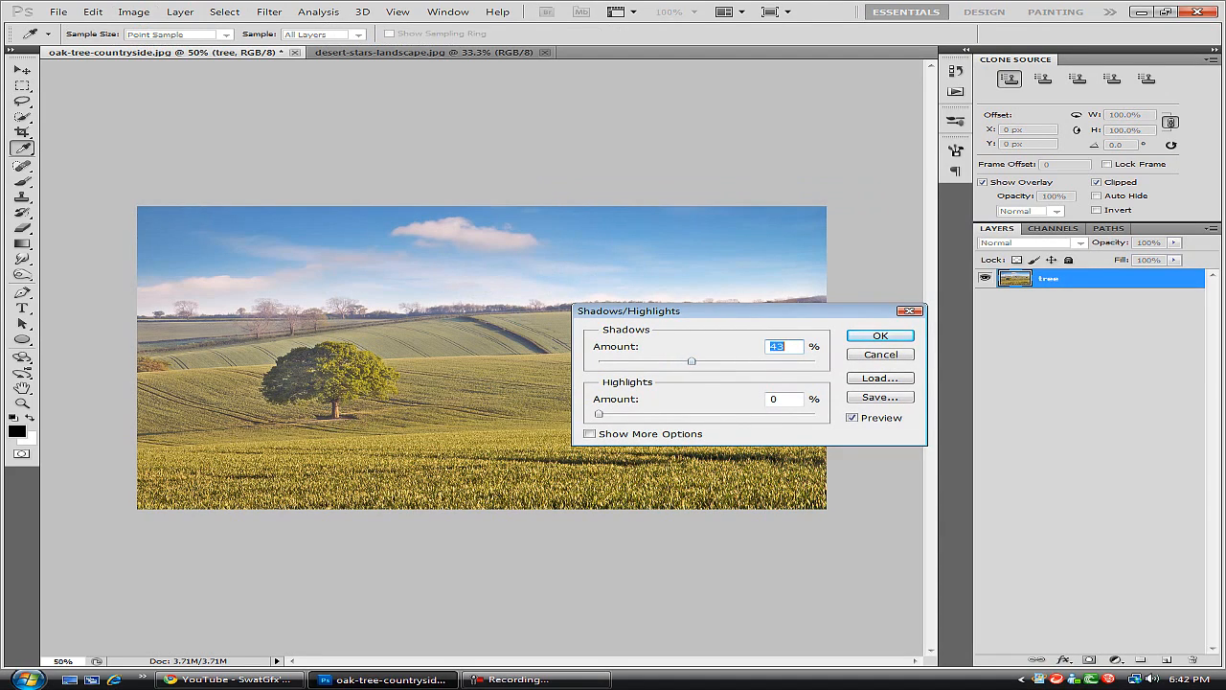
left_click_drag(693, 360, 707, 360)
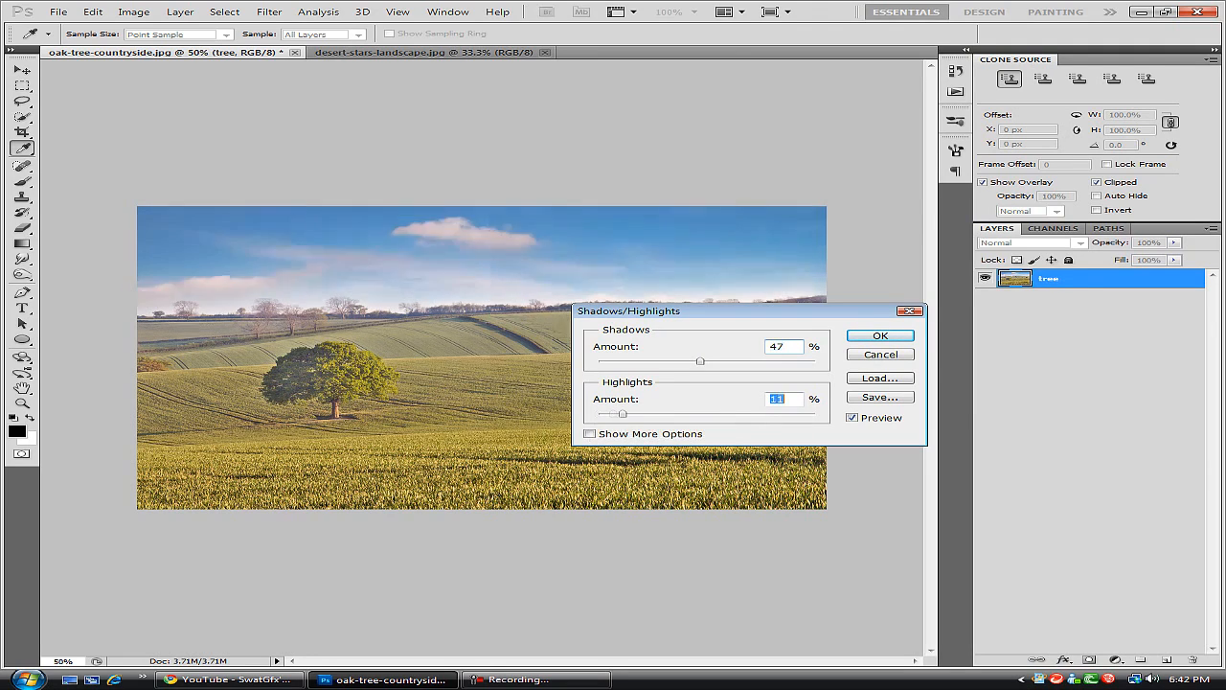
left_click_drag(625, 414, 705, 413)
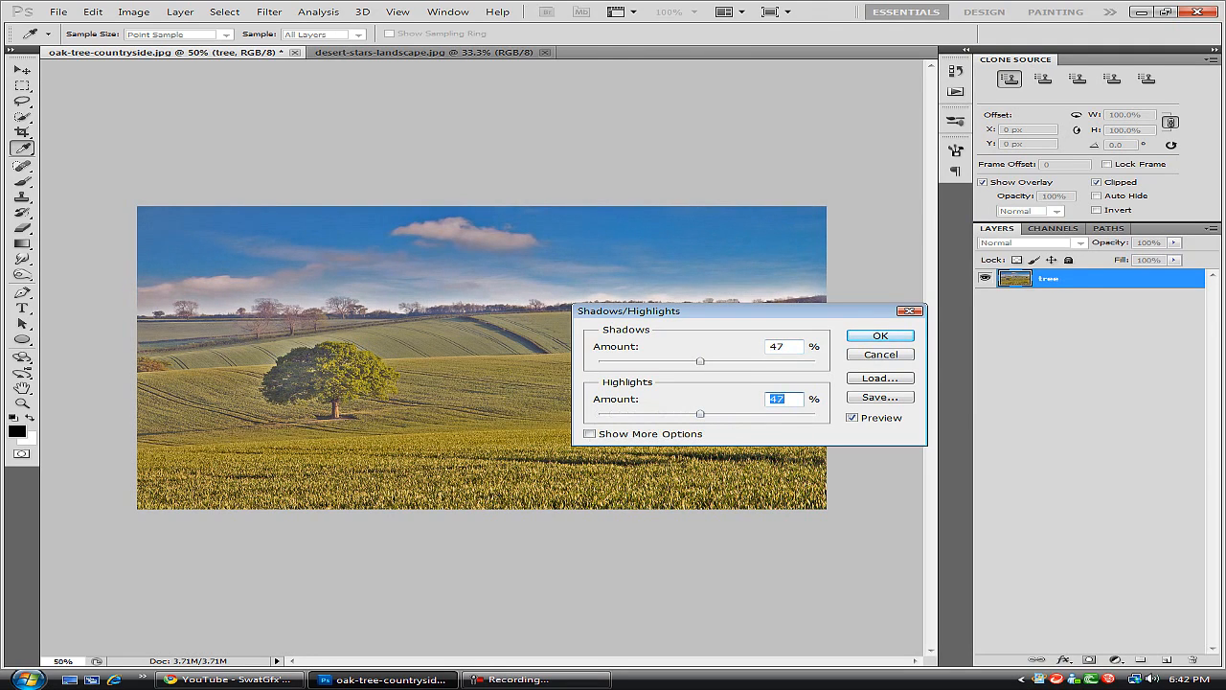
left_click(879, 335)
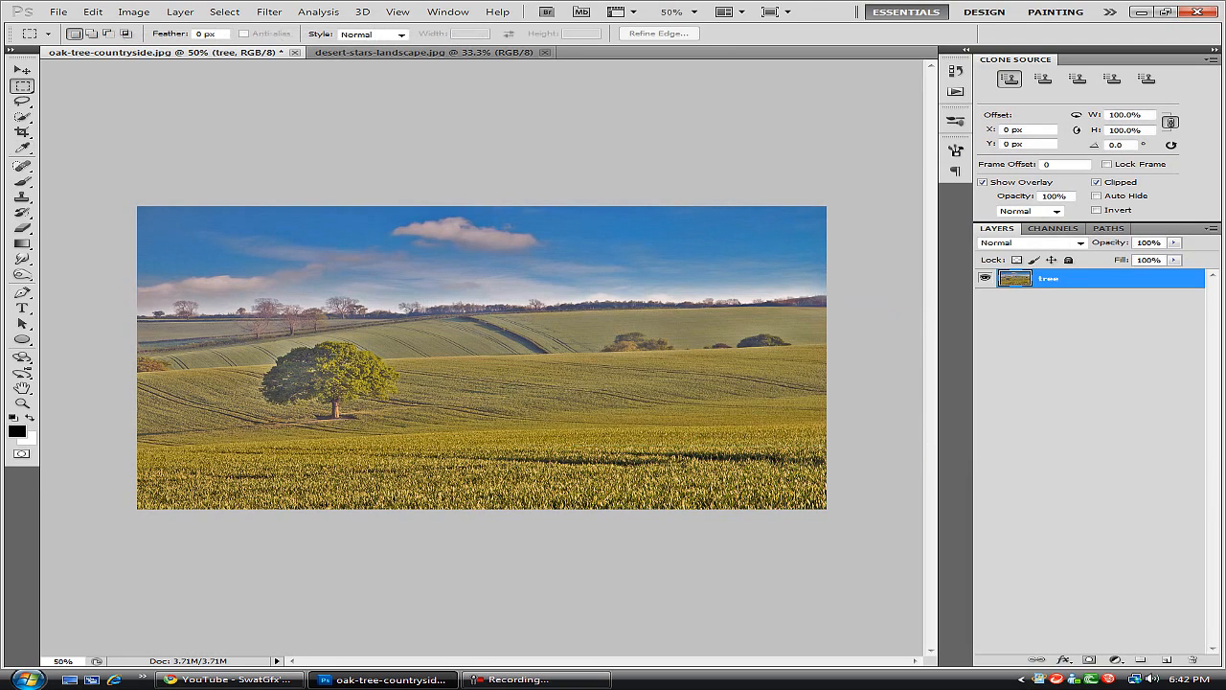
Step: Duplicate tree as 'saturated', set saturation to -100 and blend it as Hard Light
key("ctrl+j")
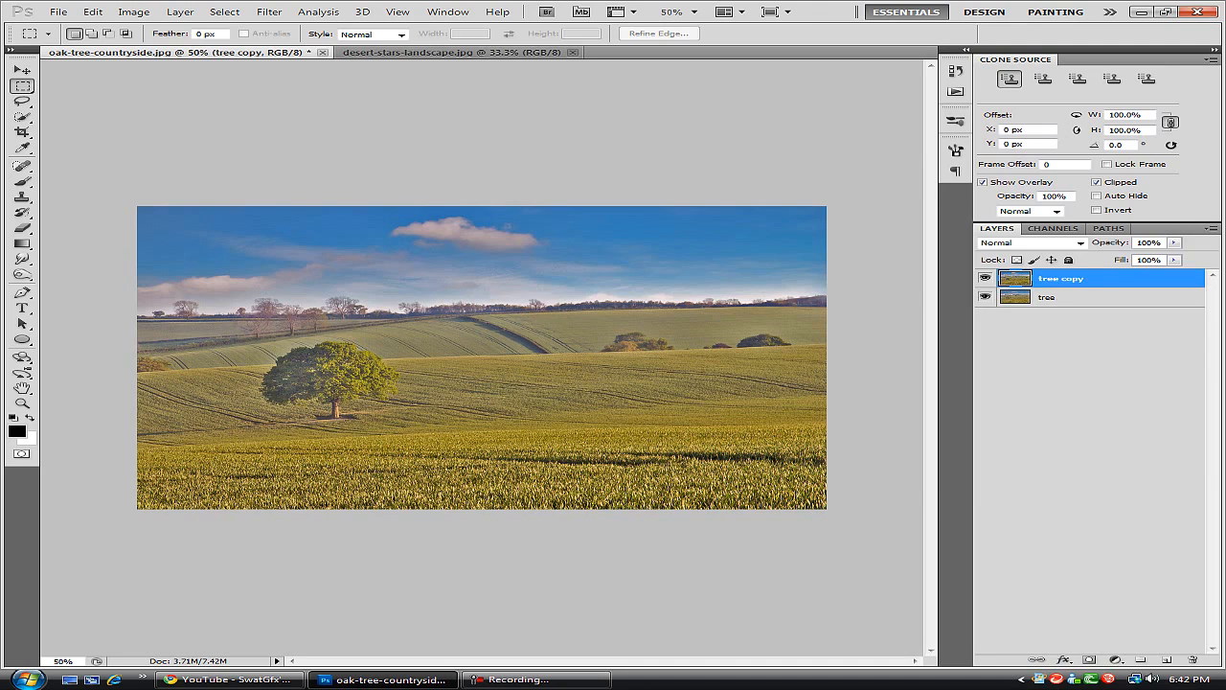
double_click(1061, 278)
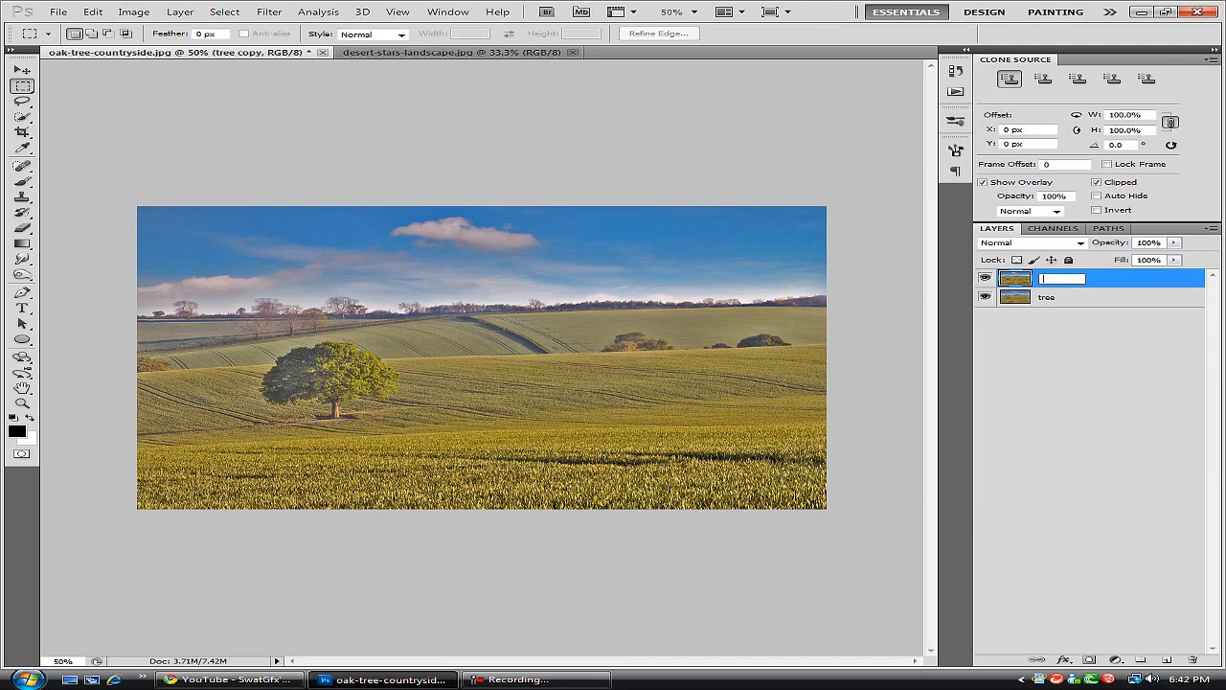
type("saturated")
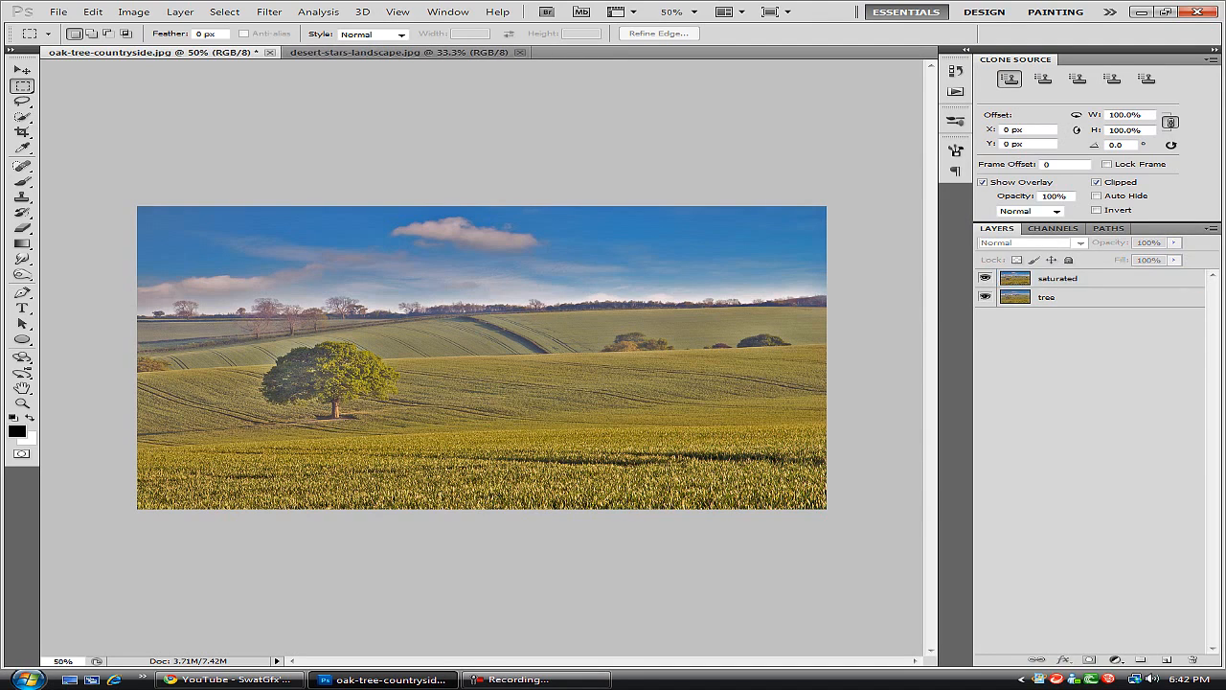
left_click(1058, 278)
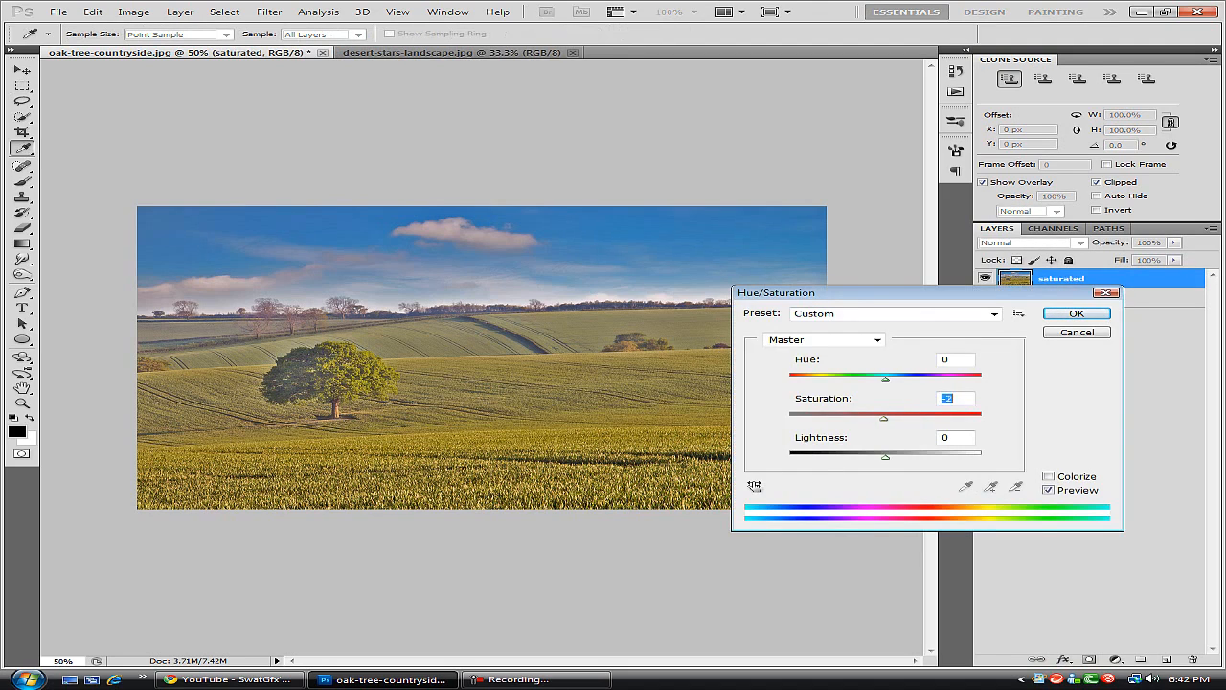
left_click_drag(883, 417, 790, 418)
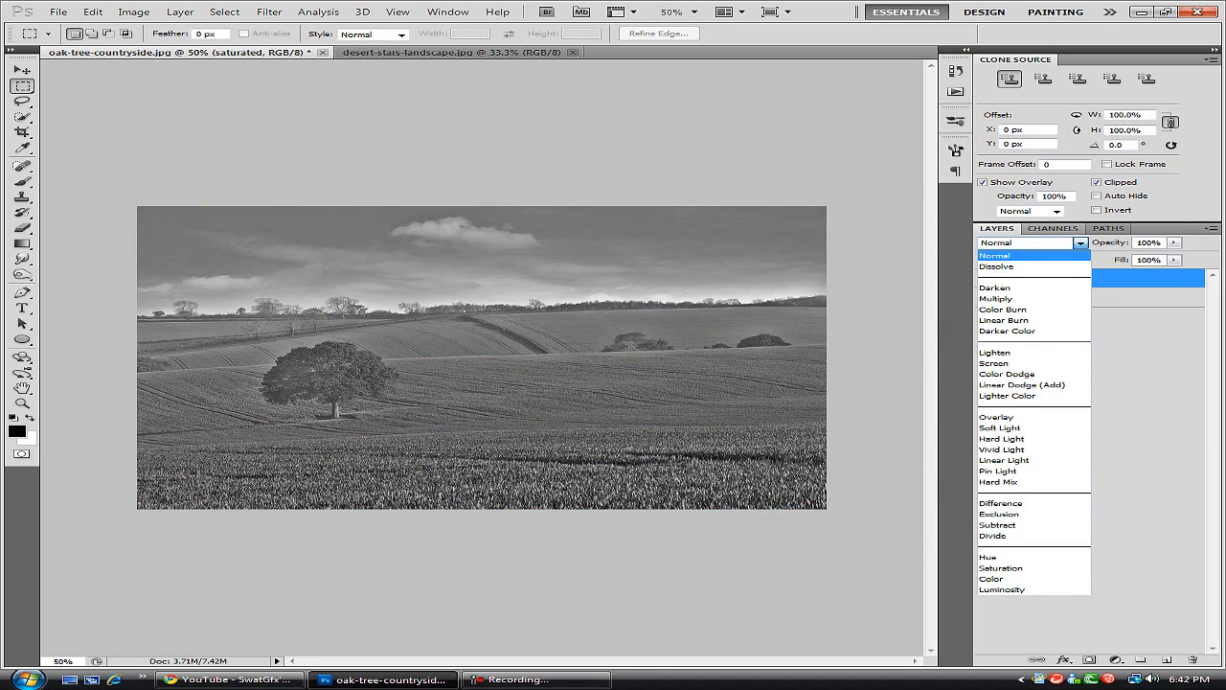
mouse_move(1021, 383)
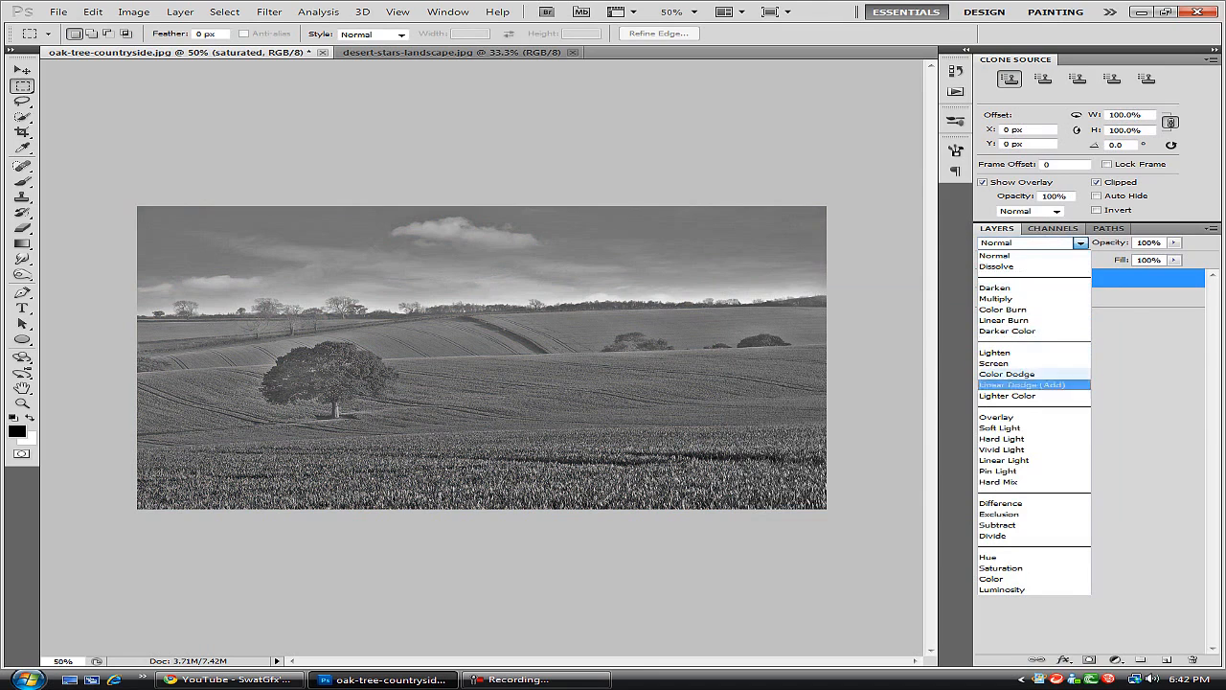
mouse_move(1000, 439)
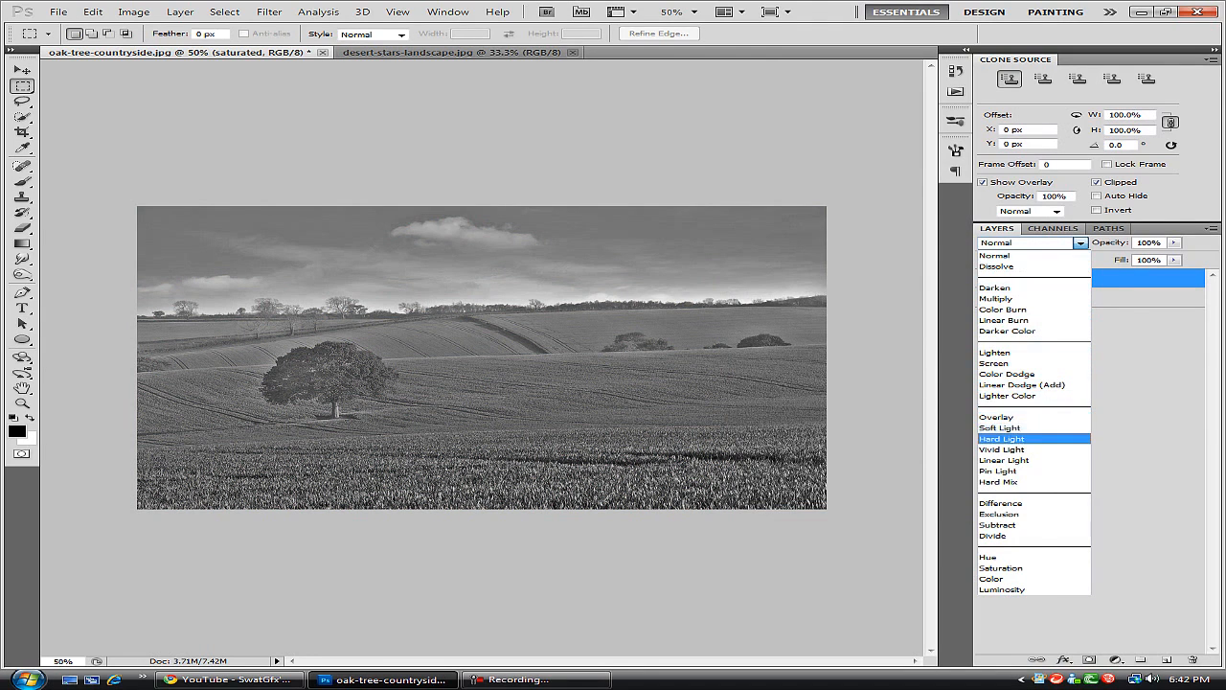
left_click(1004, 436)
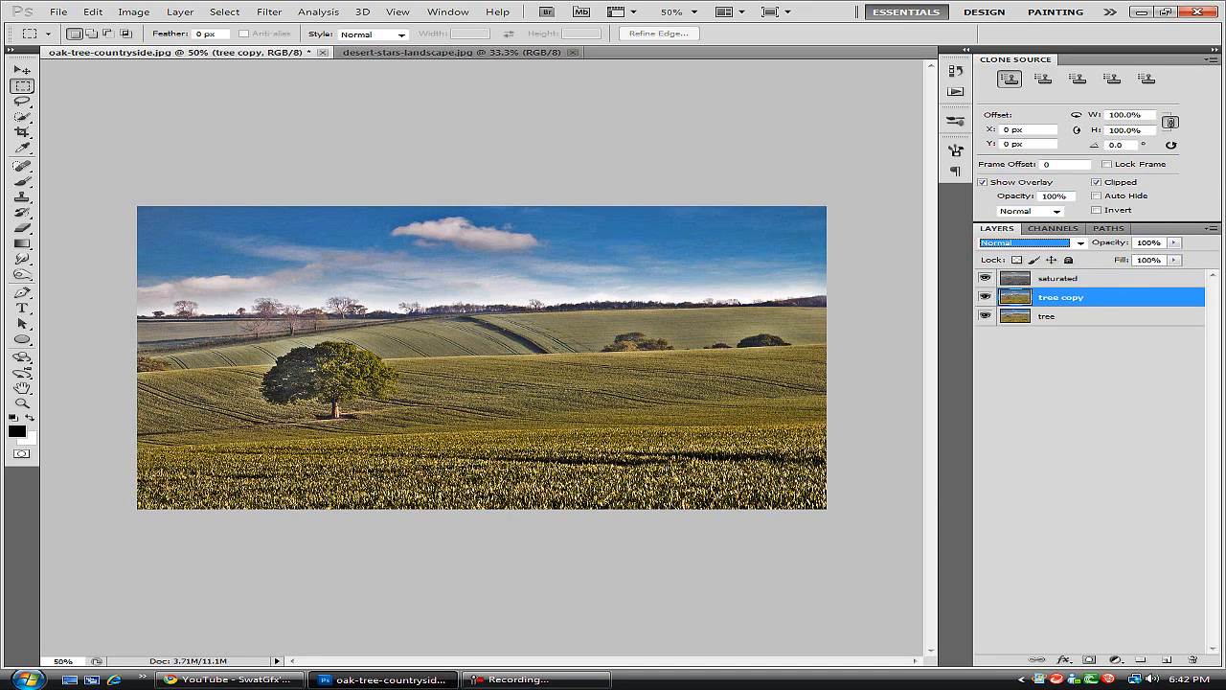
Step: Rename the second tree copy to 'blur'
double_click(1061, 297)
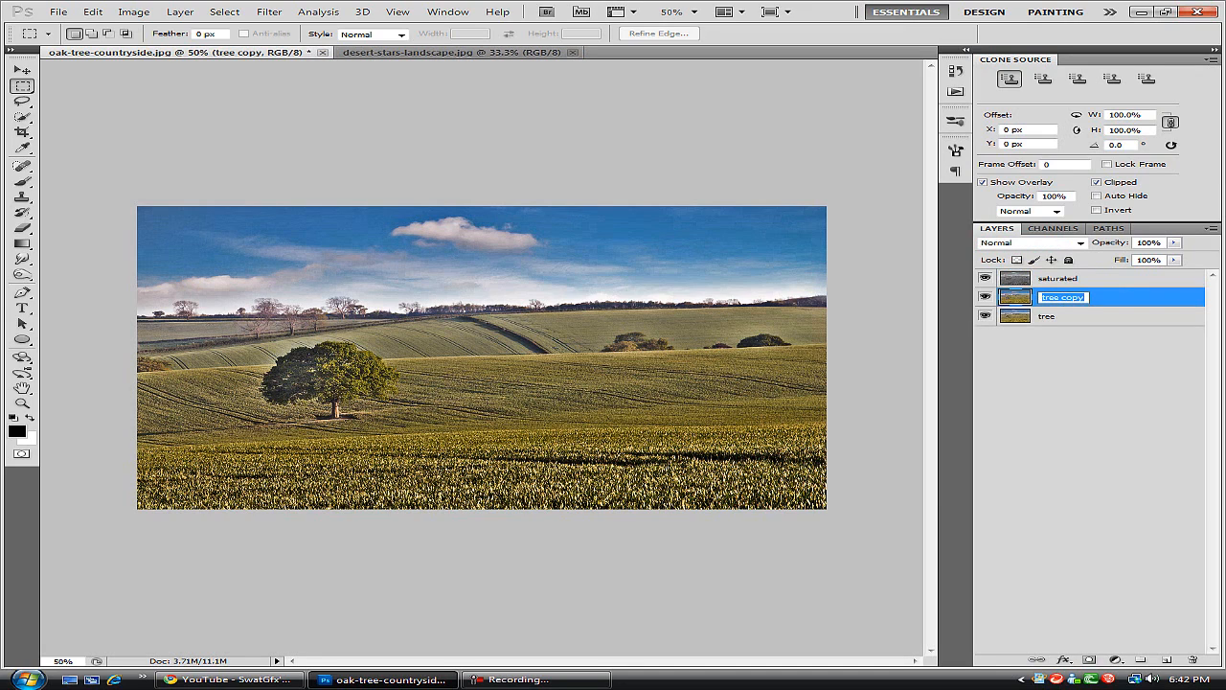
type("blur")
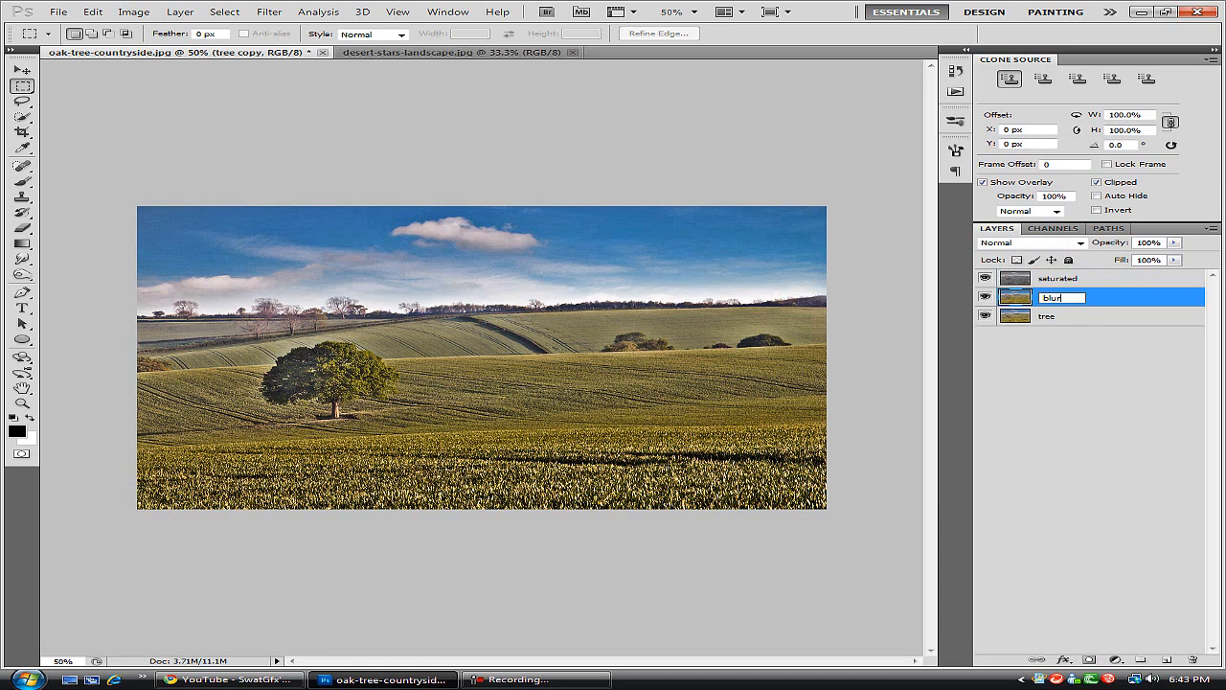
key("Return")
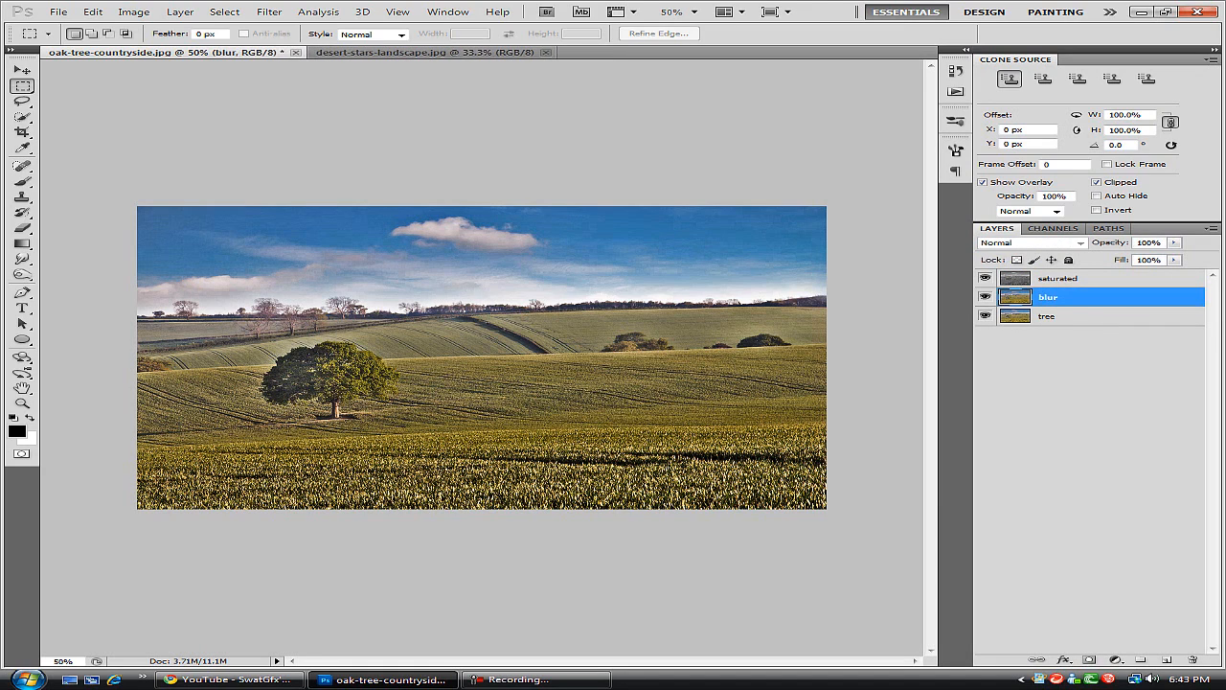
left_click(268, 12)
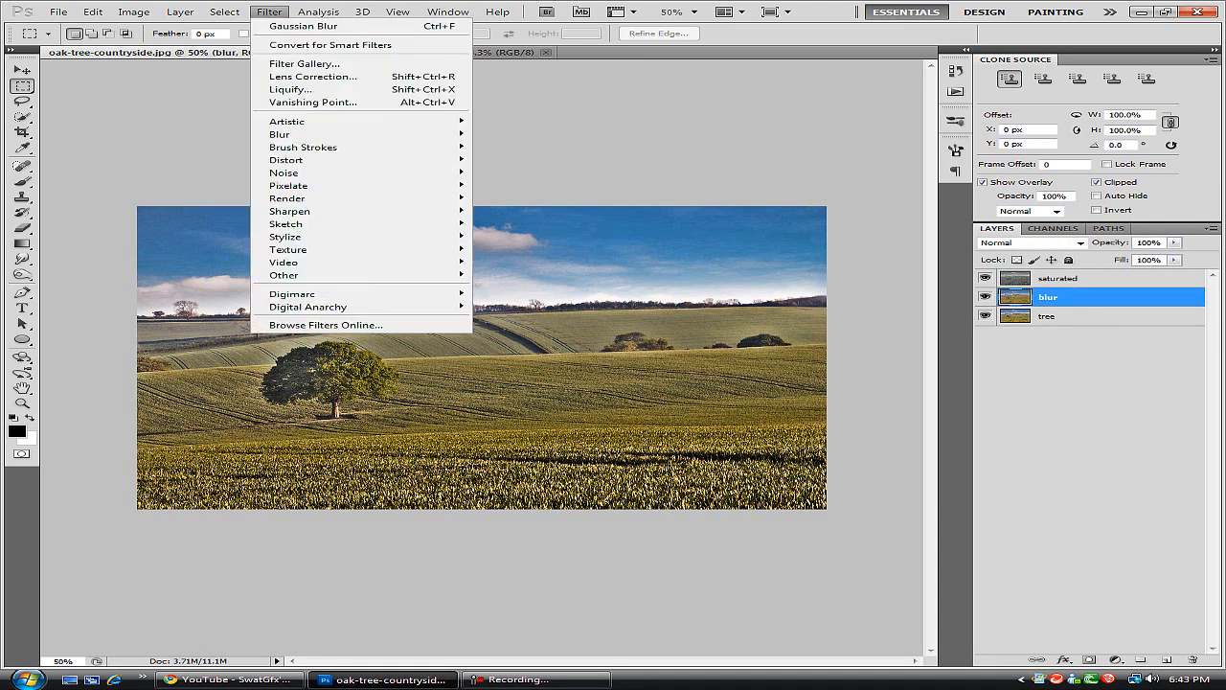
mouse_move(280, 134)
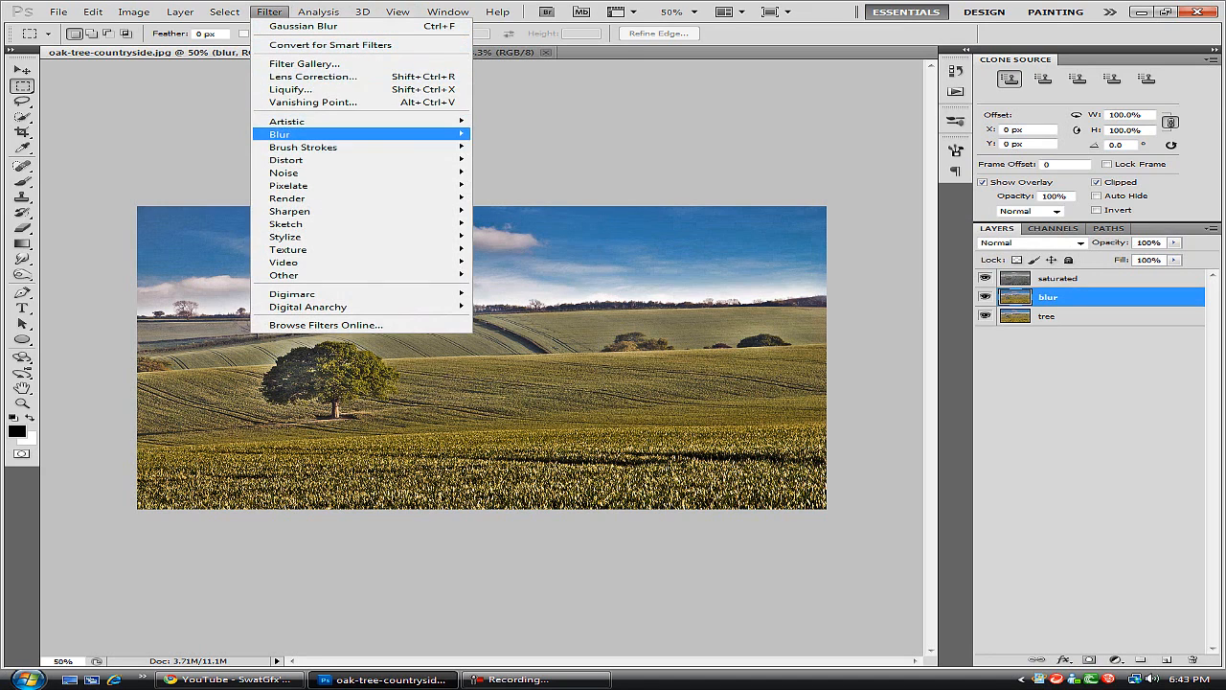
Step: Gaussian-blur the blur layer and blend it as Soft Light
left_click(302, 27)
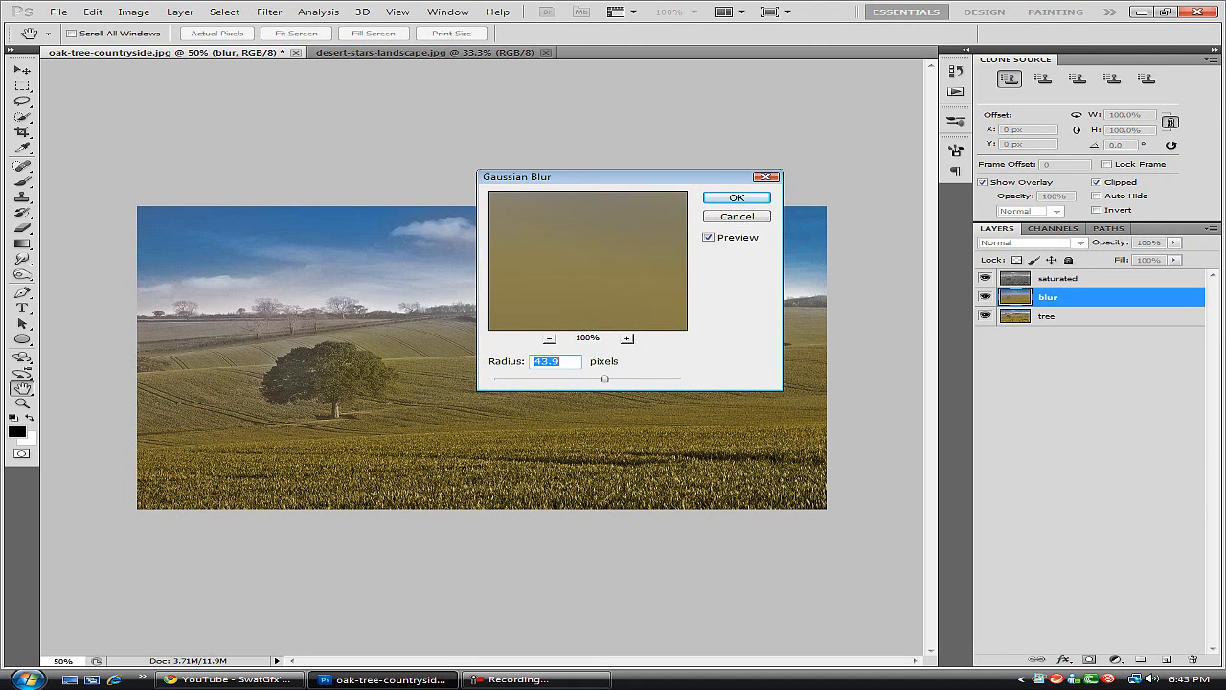
left_click(736, 196)
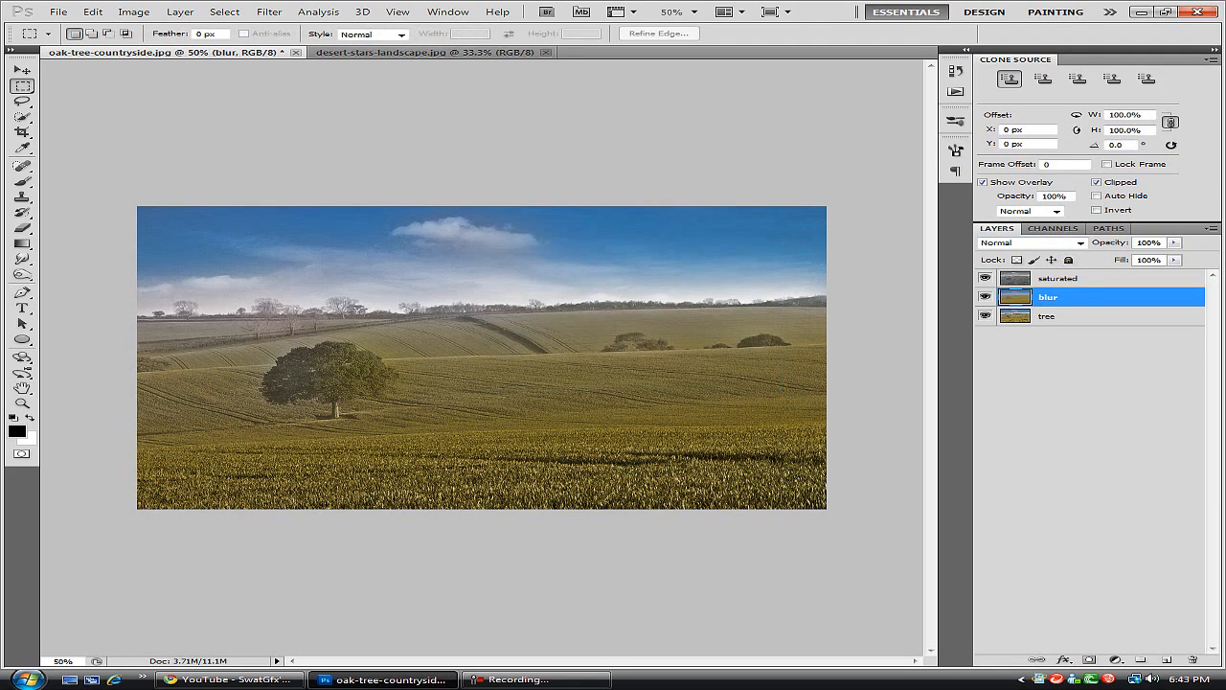
left_click(1030, 242)
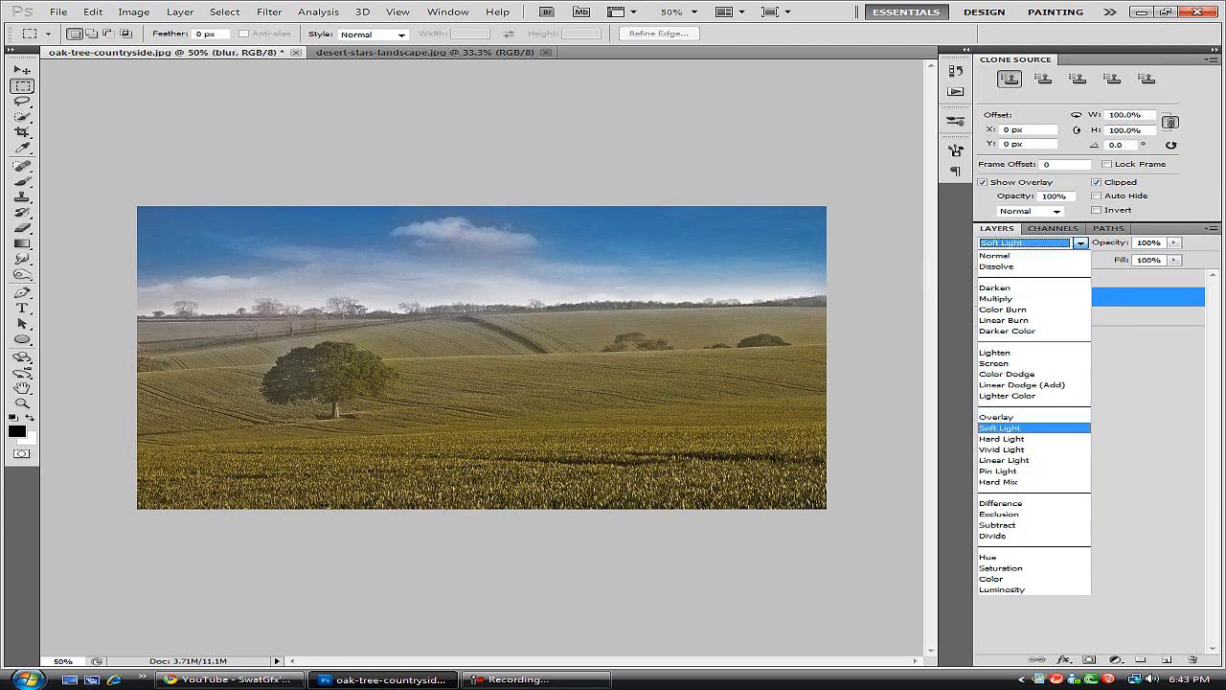
left_click(1000, 427)
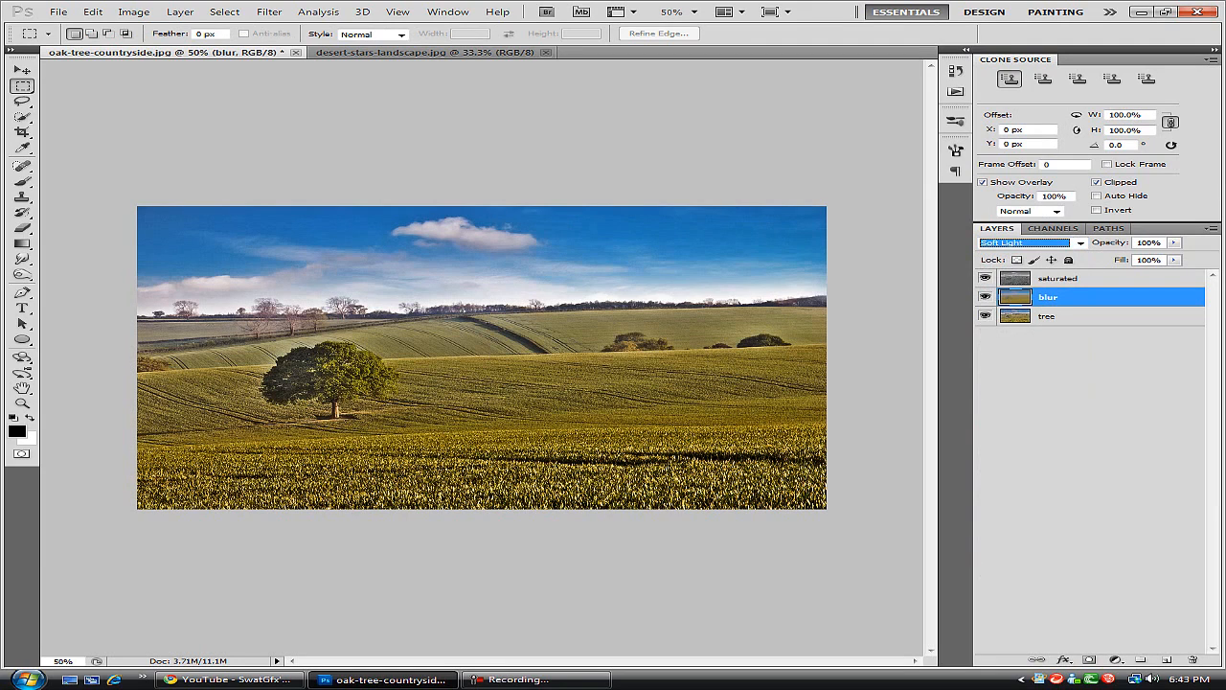
Step: Draw a rectangular selection just inside the photo's edges and start feathering it
left_click(1058, 278)
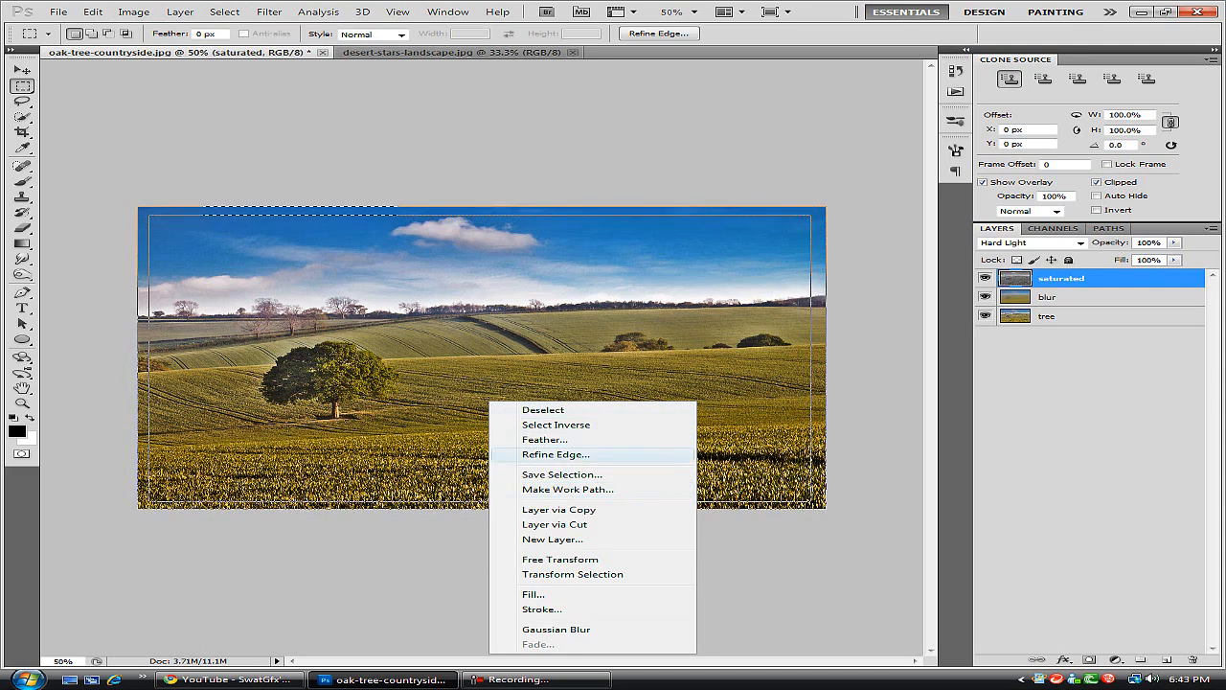
left_click(544, 438)
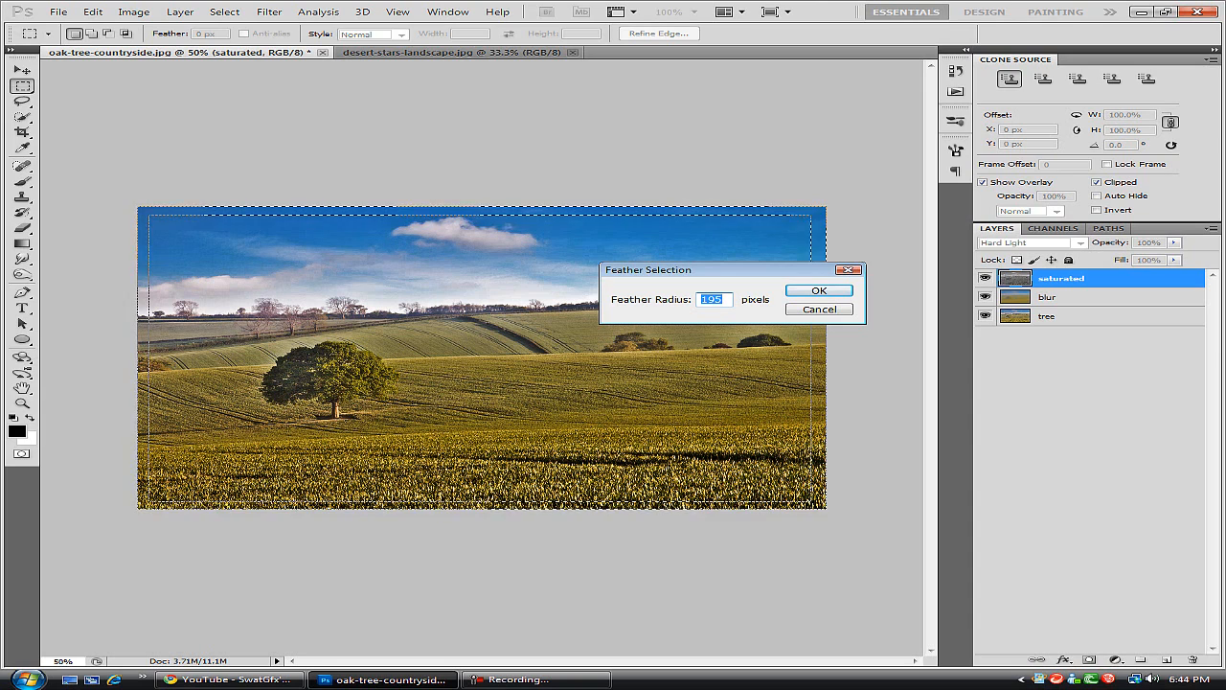
Step: Fill the inverted feathered selection with black on a new layer at 46% opacity
left_click(816, 291)
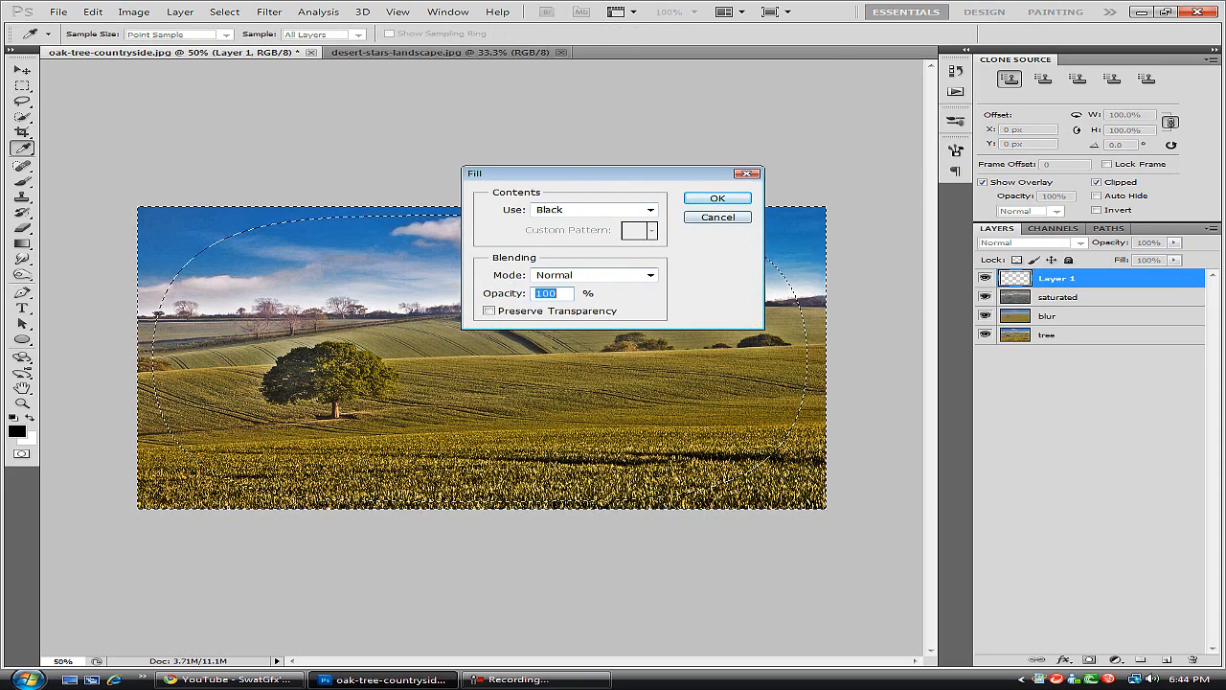
left_click(717, 197)
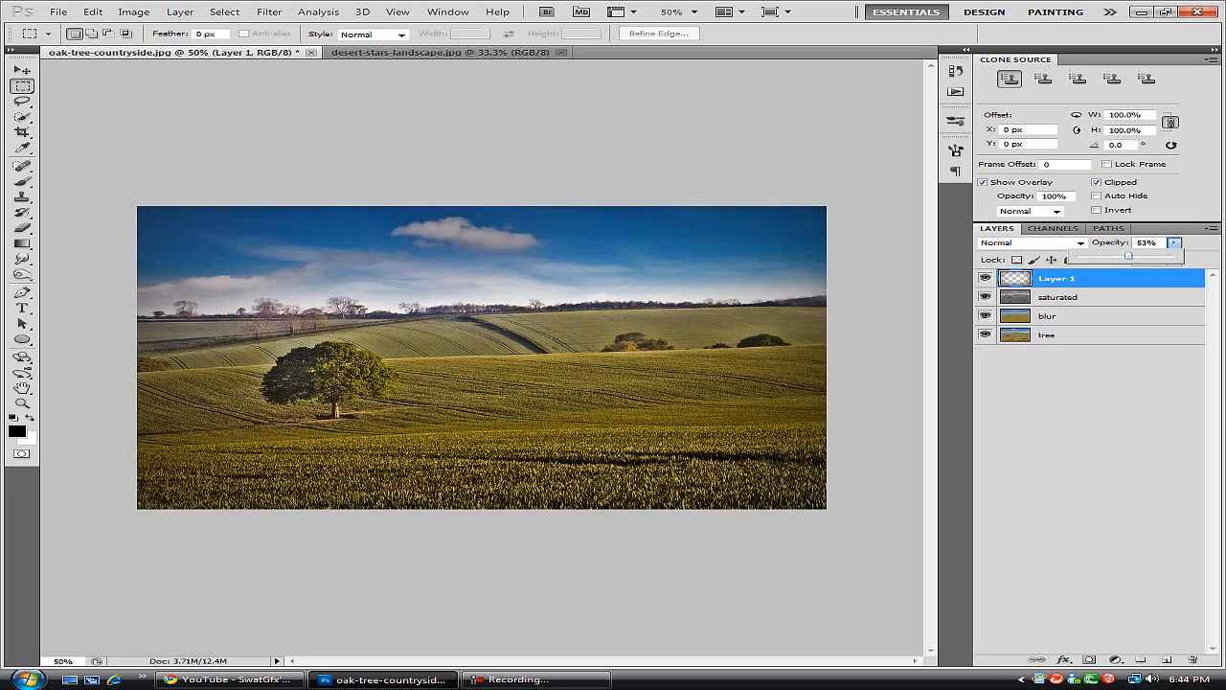
left_click_drag(1128, 255, 1121, 255)
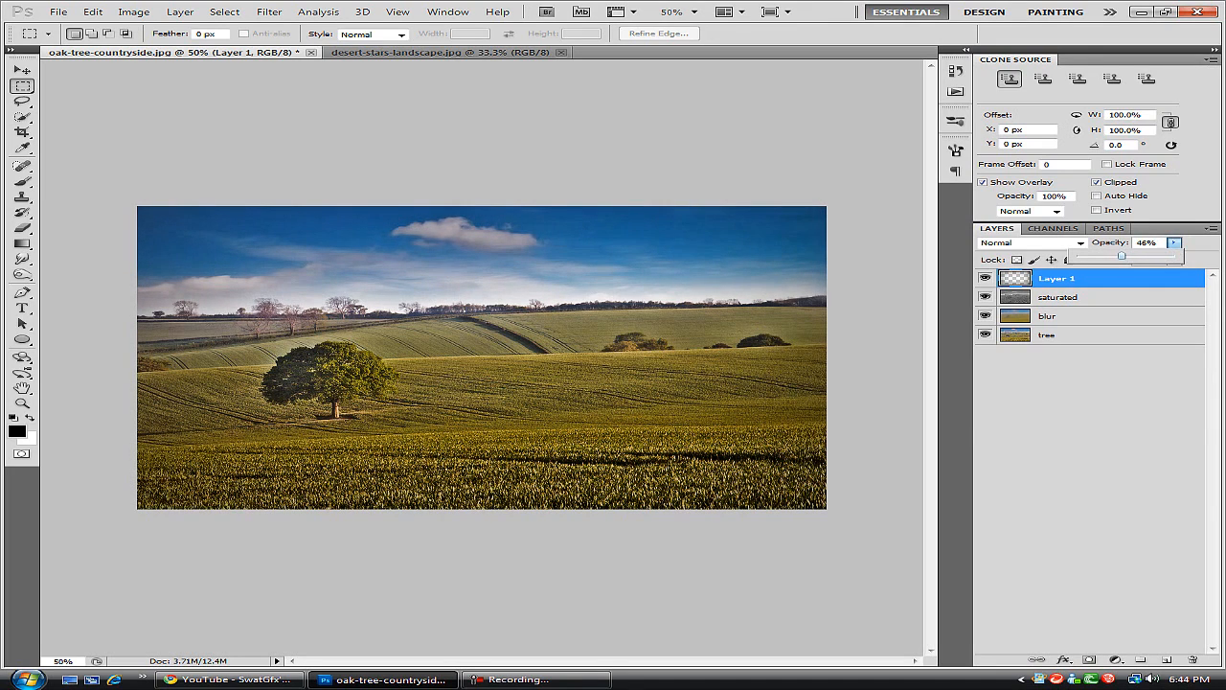